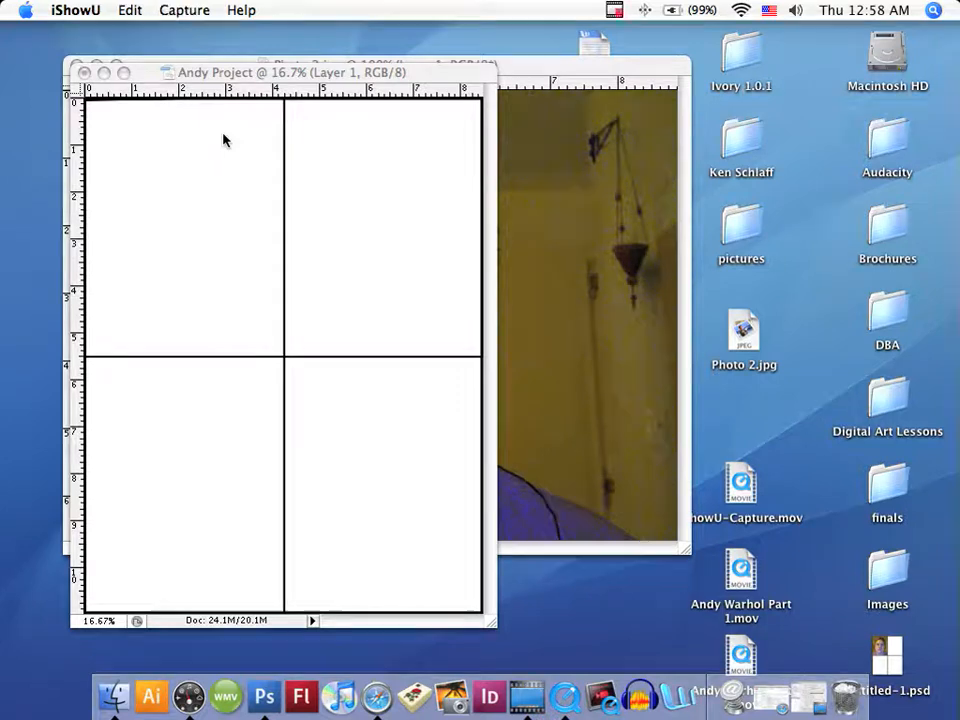
{"action": "mouse_move", "coordinate": [232, 178]}
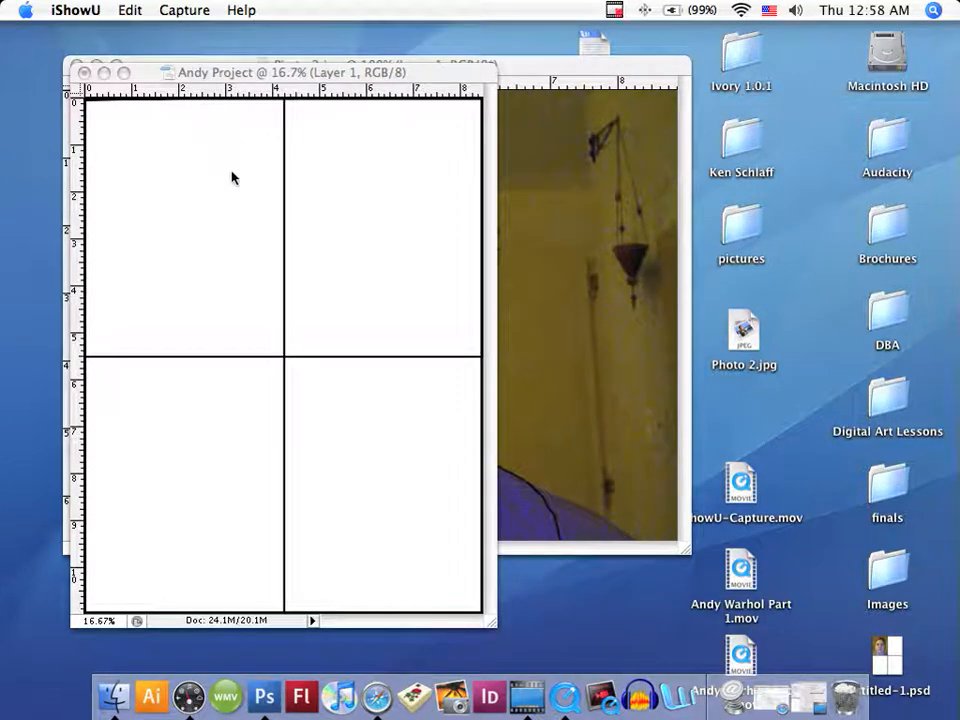
{"action": "mouse_move", "coordinate": [256, 210]}
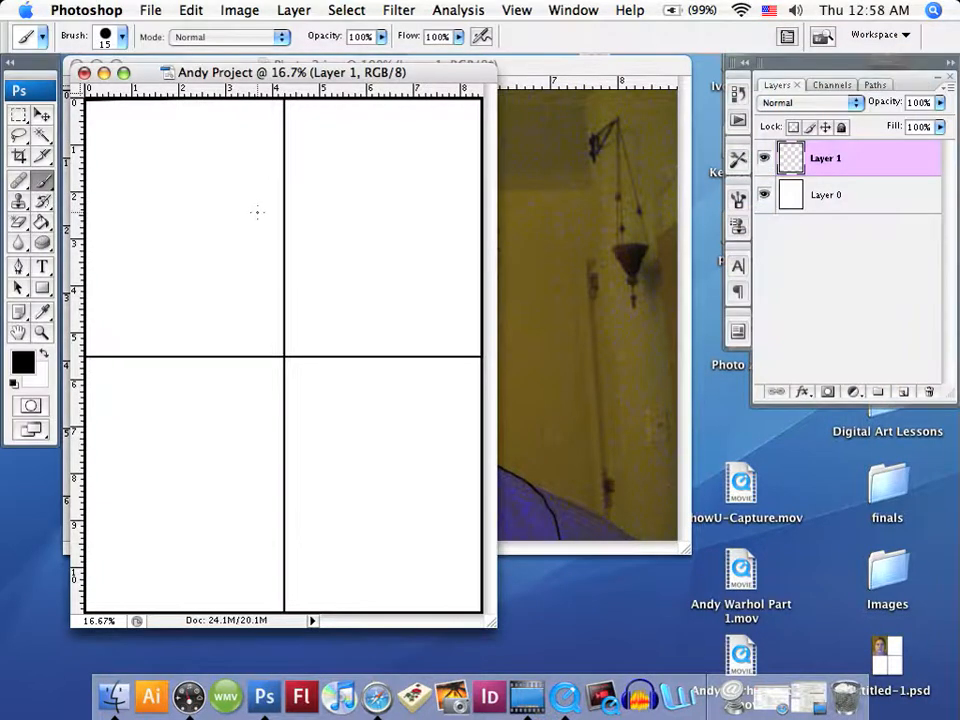
{"action": "mouse_move", "coordinate": [288, 176]}
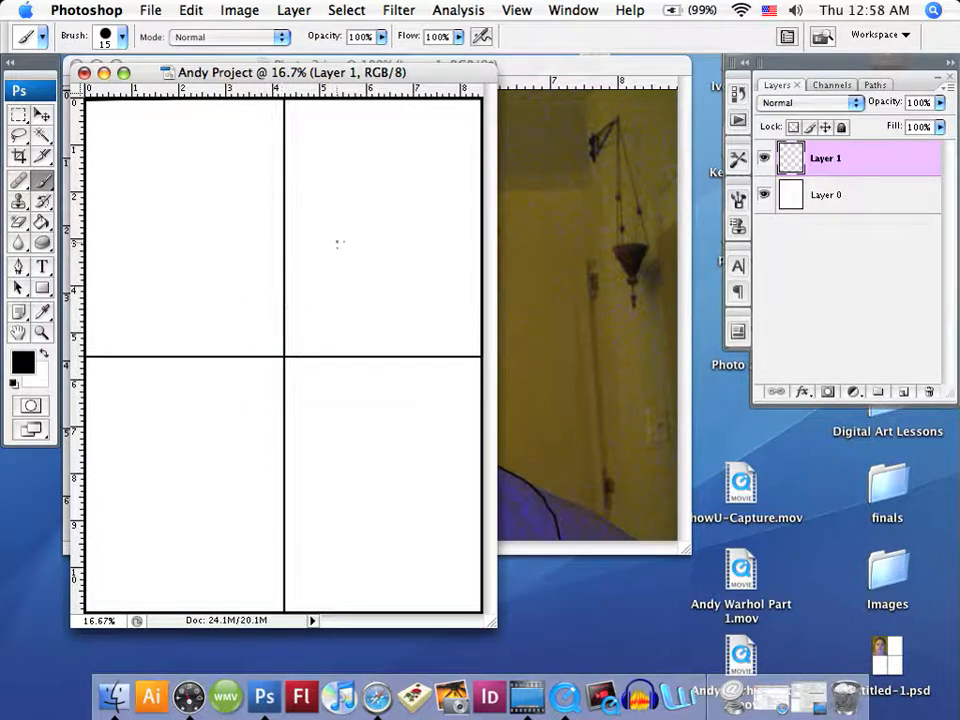
{"action": "mouse_move", "coordinate": [250, 448]}
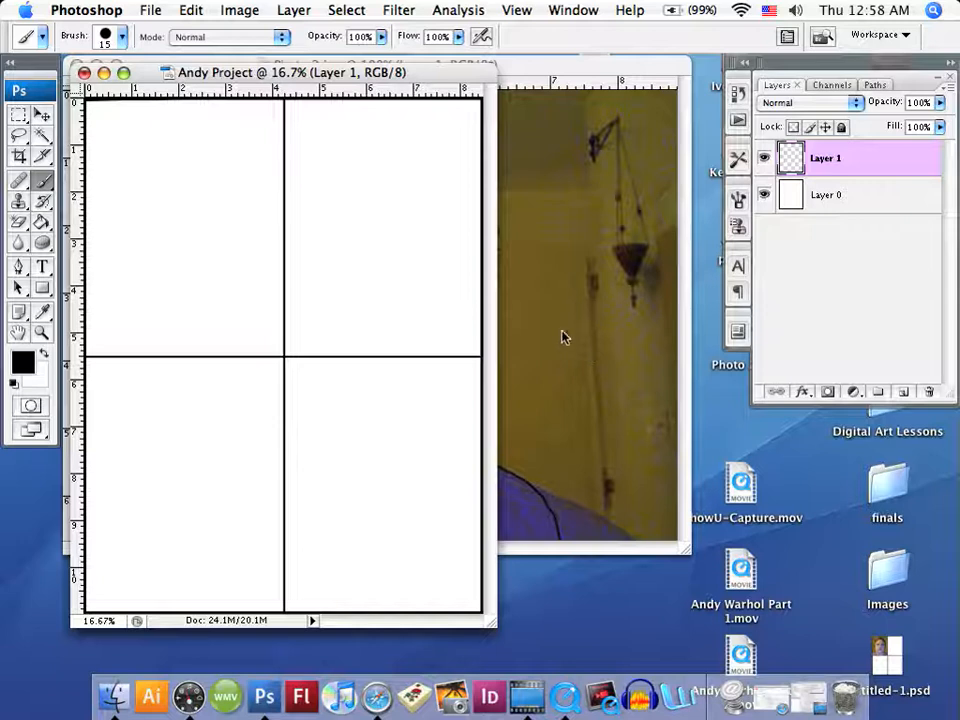
{"action": "mouse_move", "coordinate": [524, 356]}
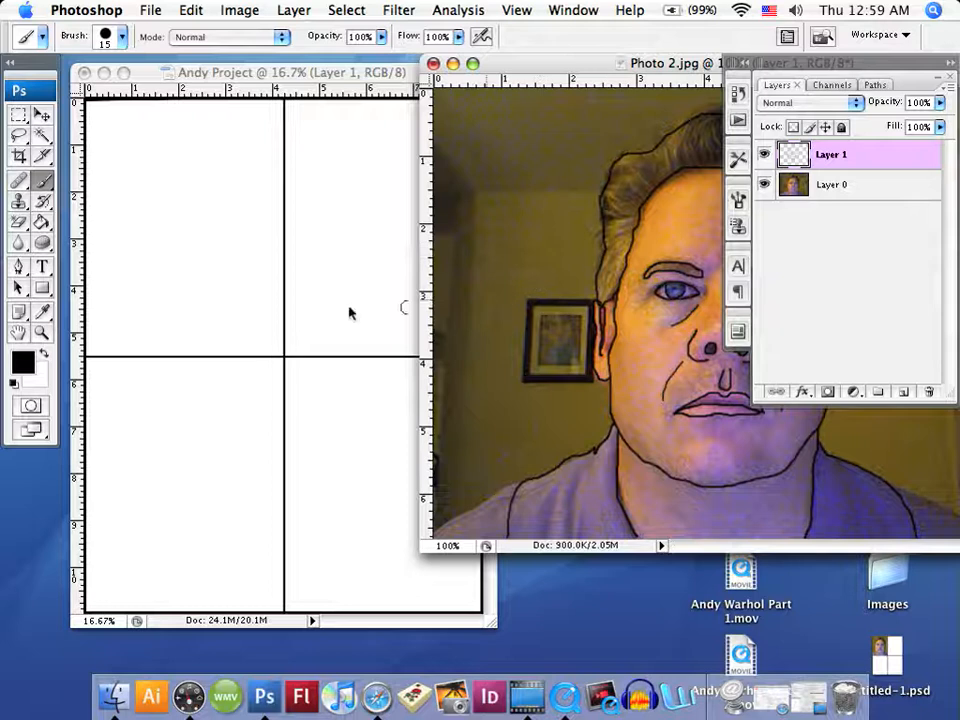
{"action": "mouse_move", "coordinate": [210, 284]}
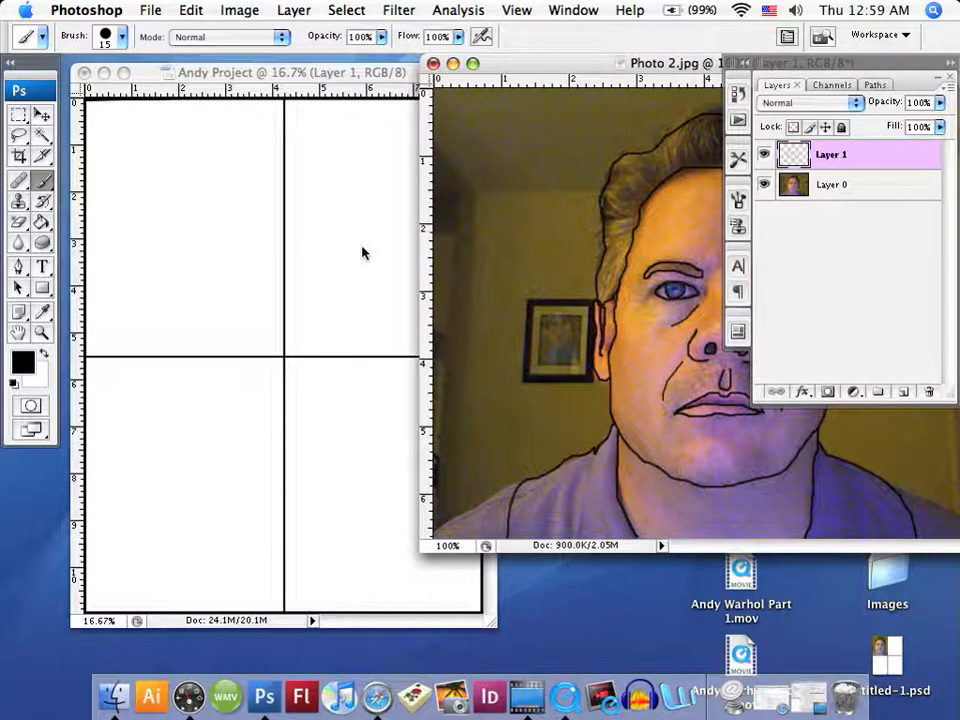
{"action": "mouse_move", "coordinate": [248, 456]}
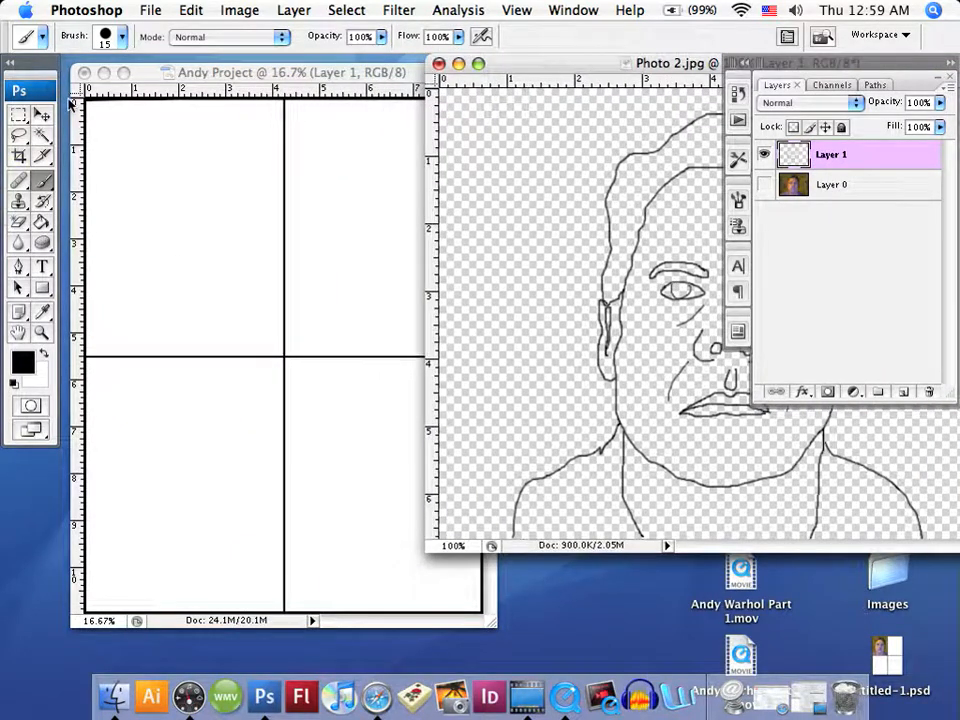
{"action": "mouse_move", "coordinate": [302, 504]}
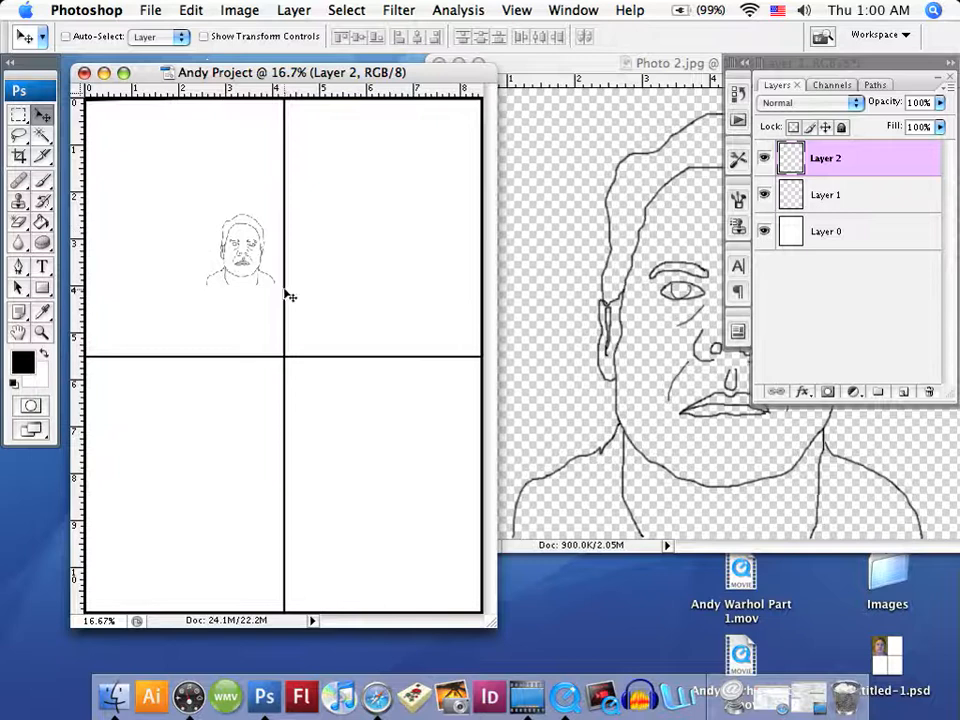
- Show transform controls and scale the face outline up to fill the top-left box
{"action": "left_click", "coordinate": [204, 36]}
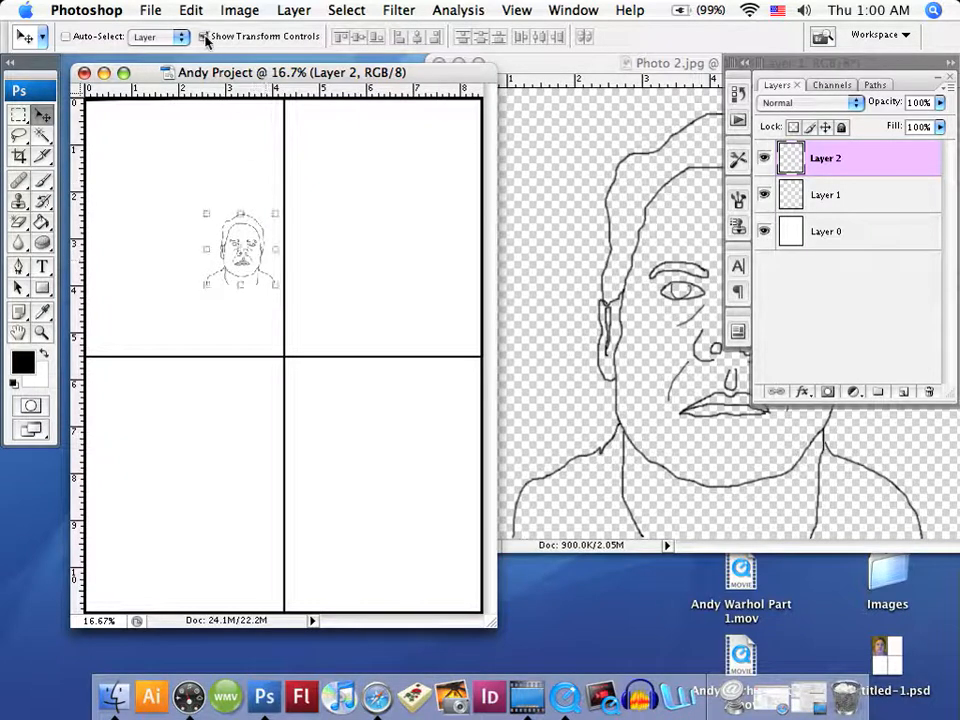
{"action": "left_click", "coordinate": [204, 36]}
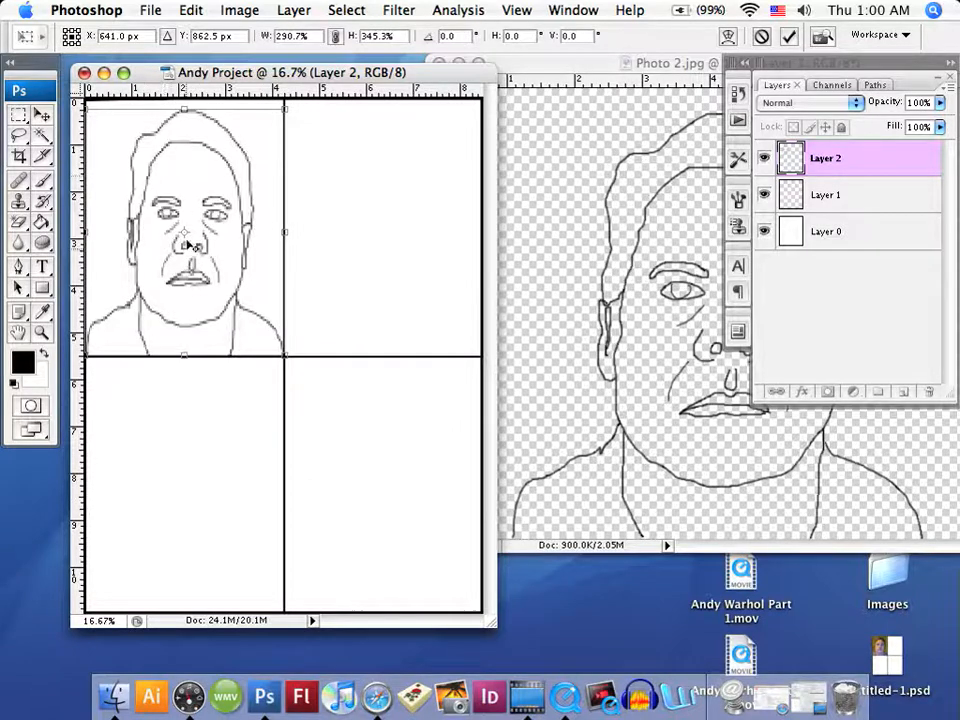
- Apply the resize and save as Andy Project.psd on the Desktop with Maximize Compatibility
{"action": "left_click", "coordinate": [152, 10]}
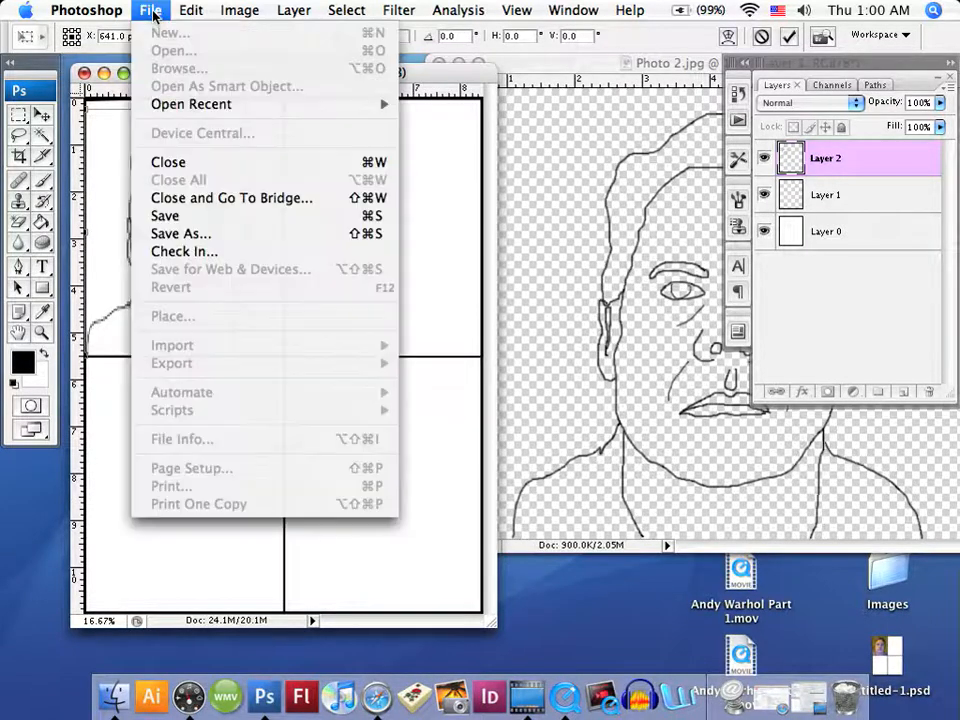
{"action": "mouse_move", "coordinate": [164, 216]}
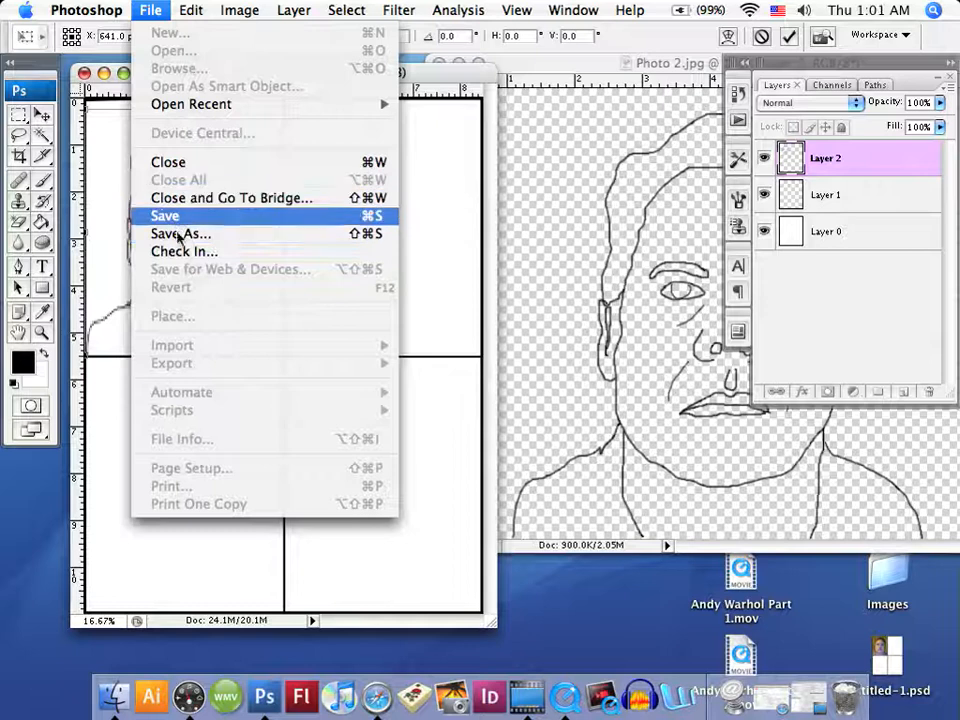
{"action": "left_click", "coordinate": [164, 216]}
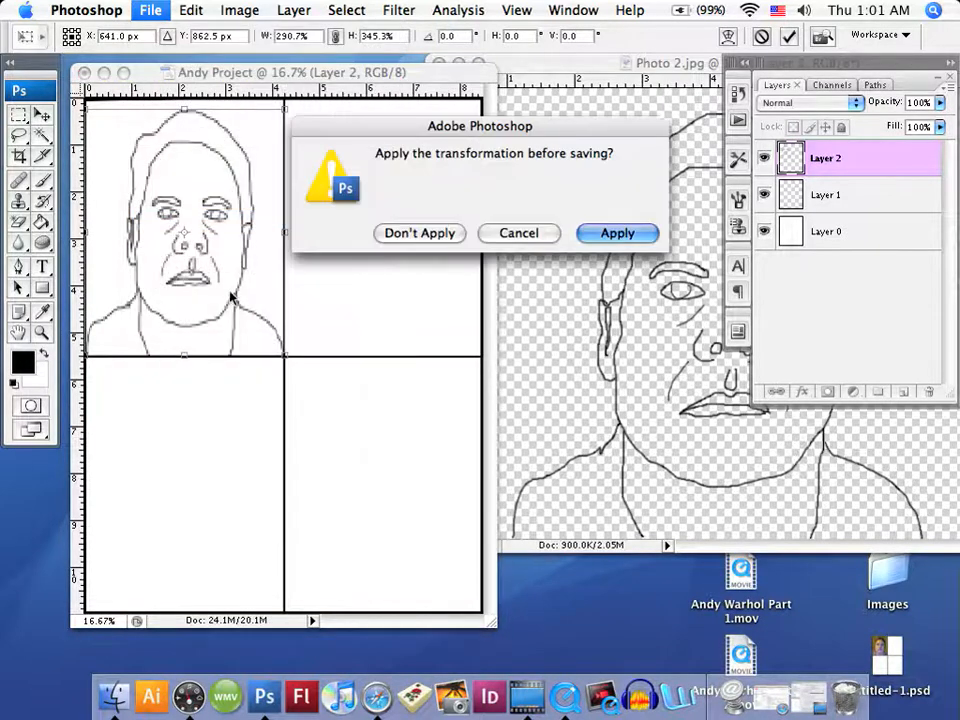
{"action": "left_click", "coordinate": [616, 232]}
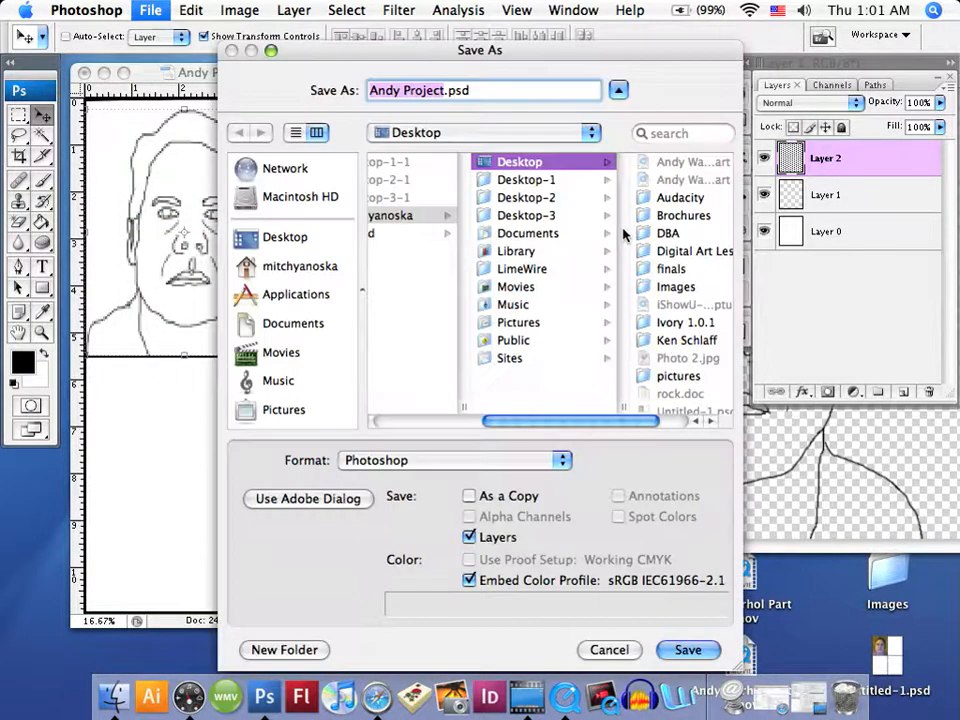
{"action": "left_click", "coordinate": [688, 650]}
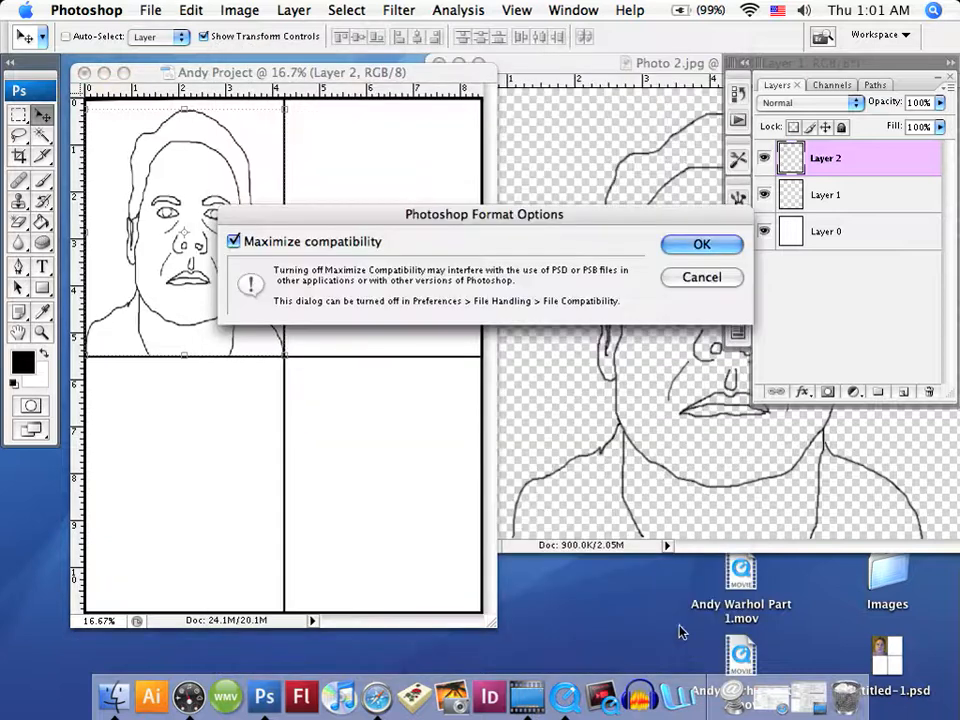
{"action": "left_click", "coordinate": [700, 244]}
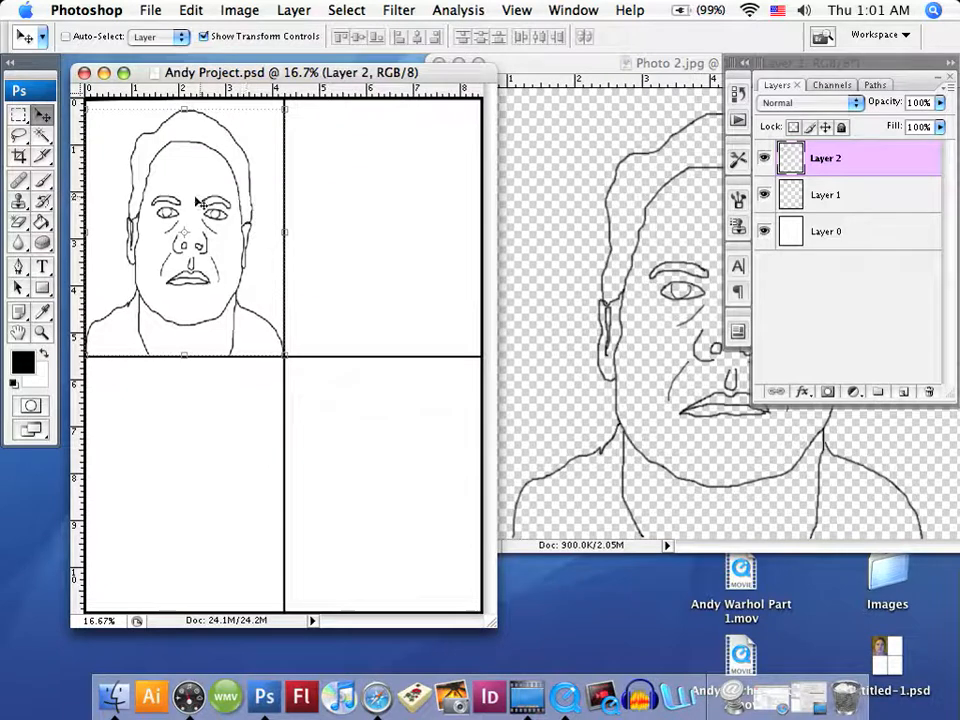
{"action": "mouse_move", "coordinate": [240, 244]}
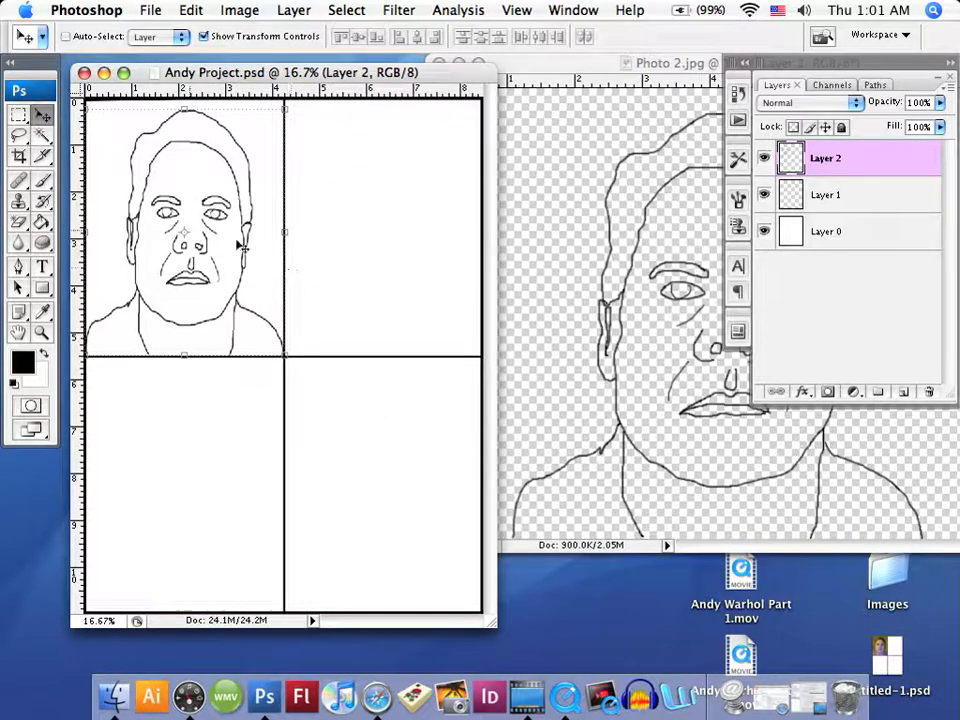
{"action": "mouse_move", "coordinate": [222, 252]}
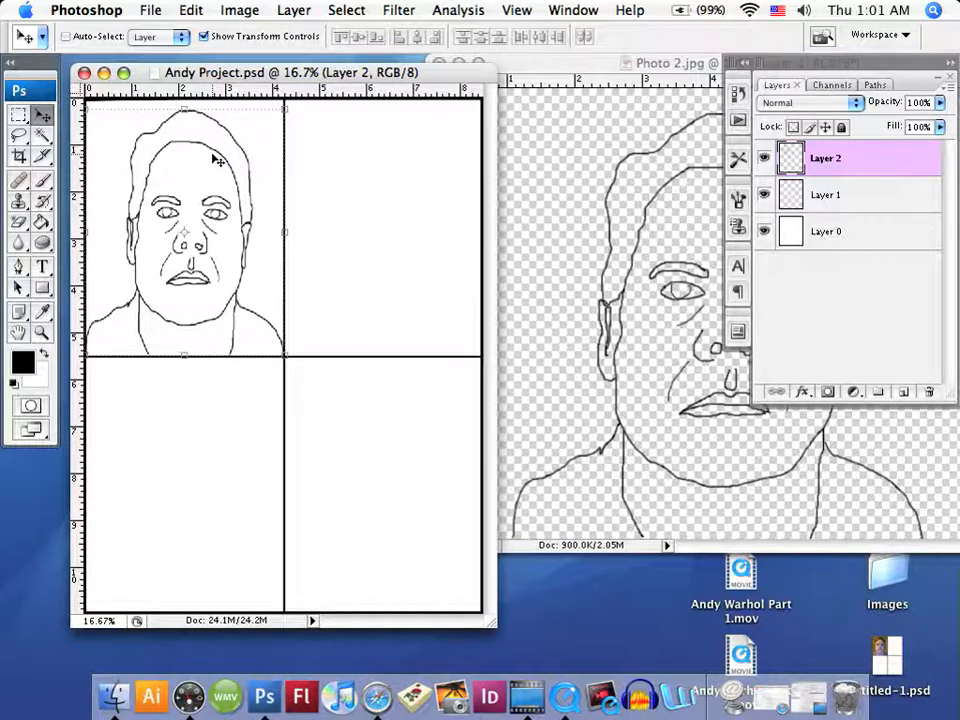
{"action": "mouse_move", "coordinate": [448, 308]}
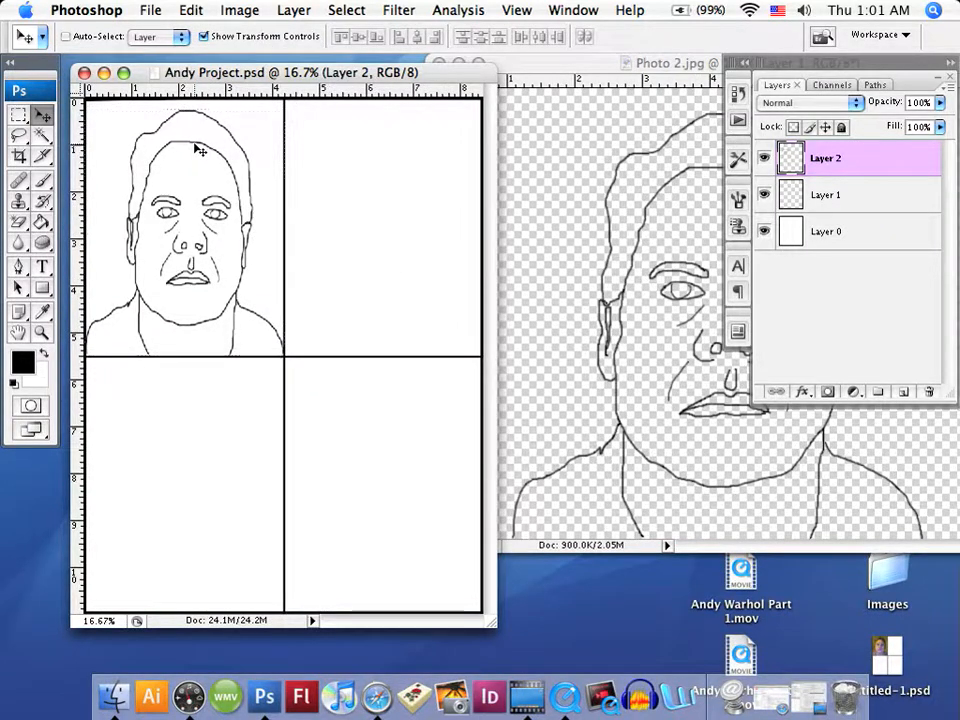
- Drag Layer 2's face outline from the top-left box into the top-right box
{"action": "left_click_drag", "start_coordinate": [184, 224], "coordinate": [384, 224]}
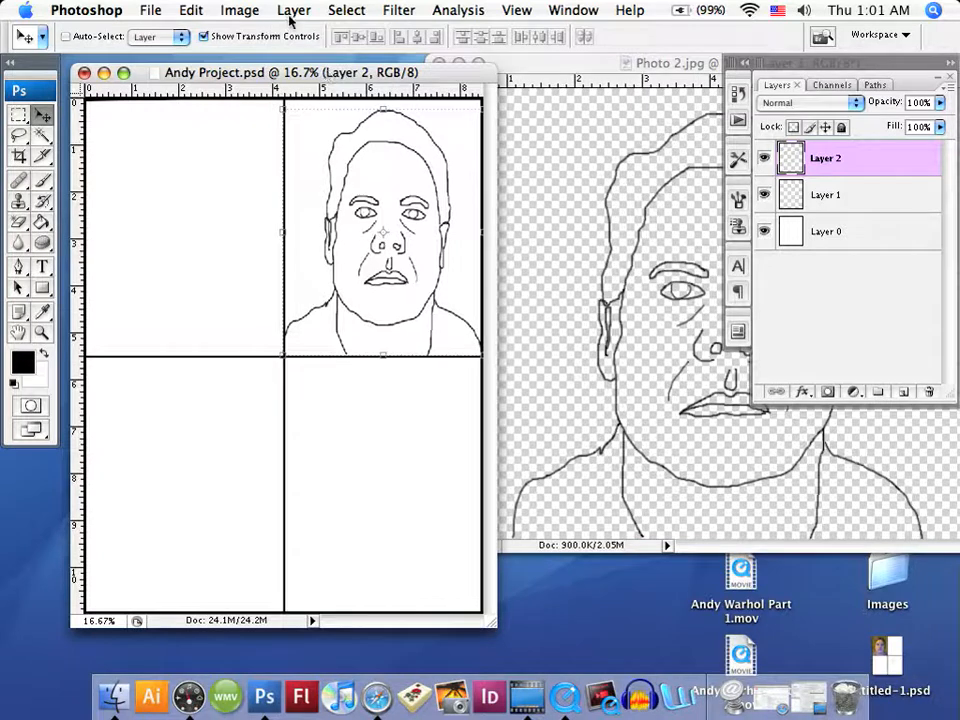
- Make two Layer via Copy duplicates of the outline for the top-left and bottom-left boxes
{"action": "left_click", "coordinate": [292, 10]}
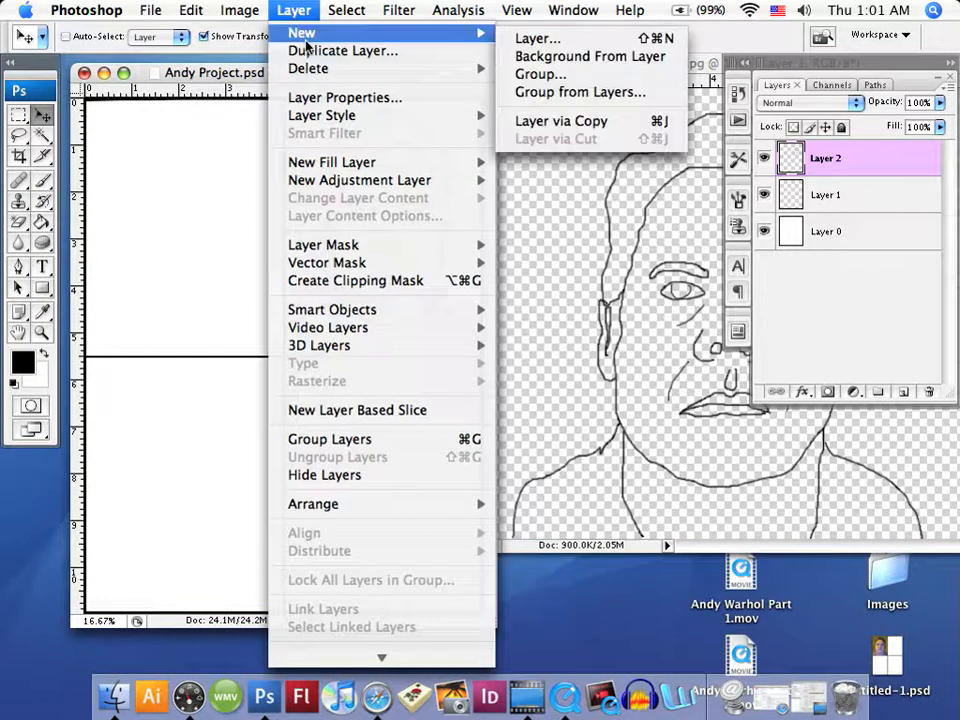
{"action": "mouse_move", "coordinate": [536, 38]}
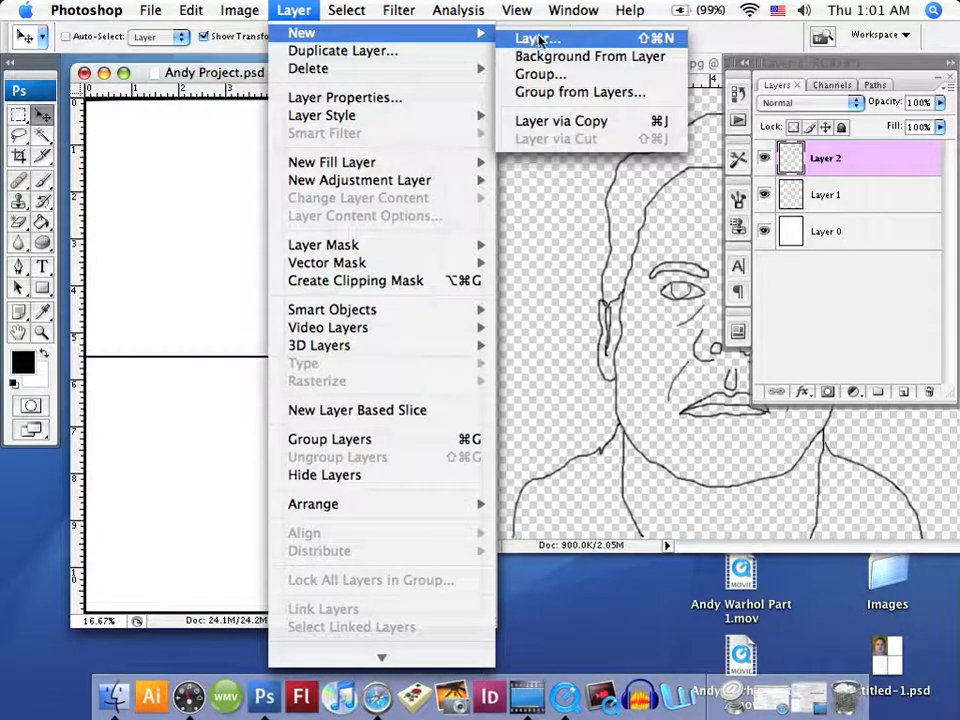
{"action": "mouse_move", "coordinate": [560, 120]}
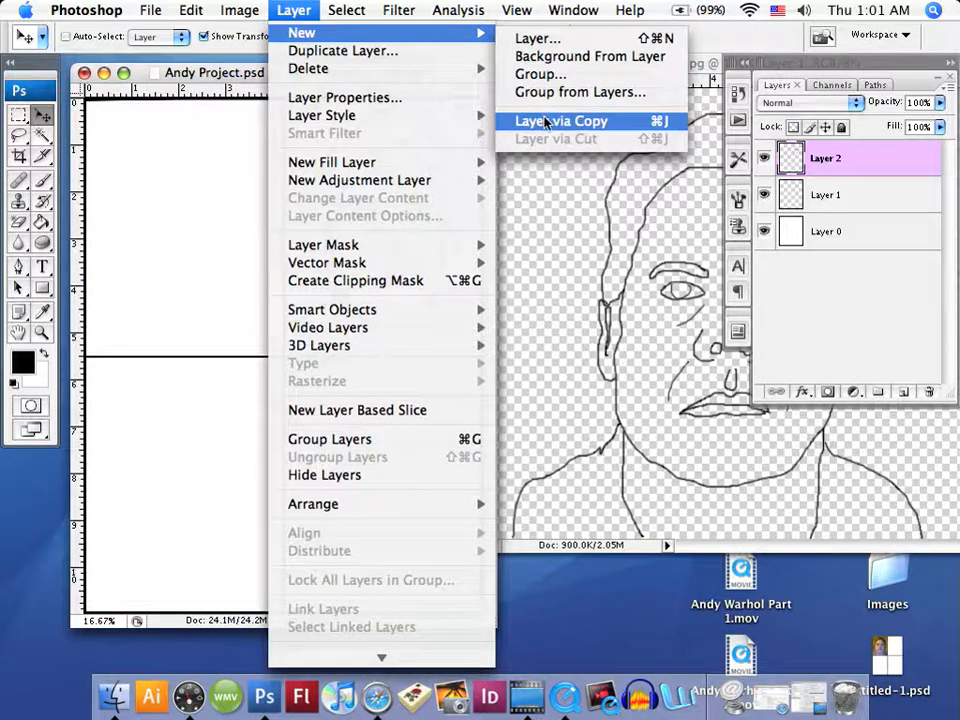
{"action": "left_click", "coordinate": [560, 120]}
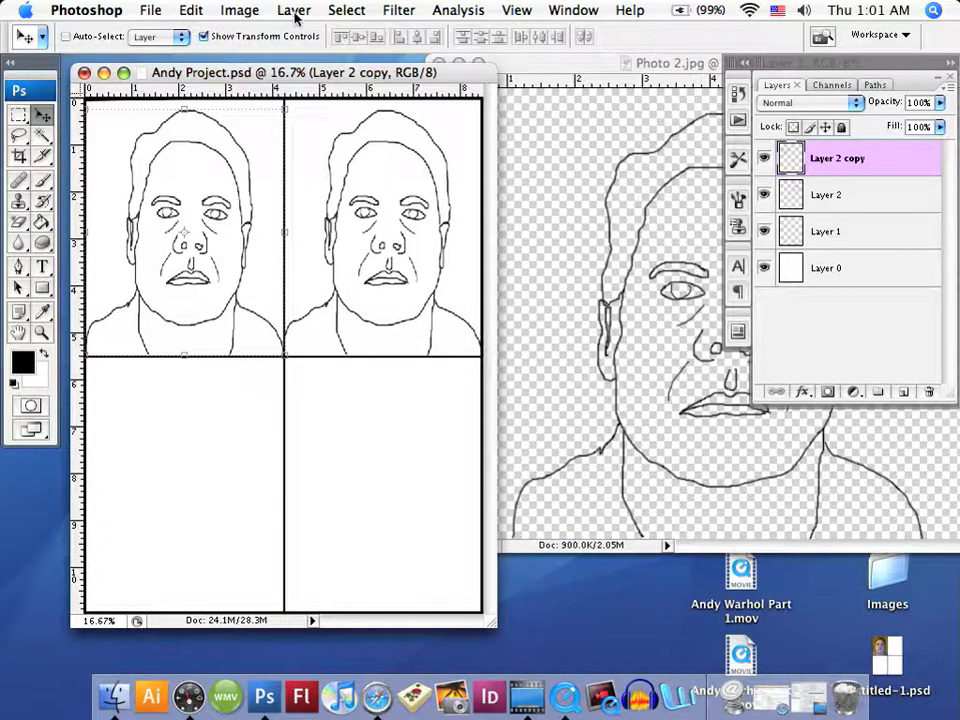
{"action": "left_click", "coordinate": [292, 10]}
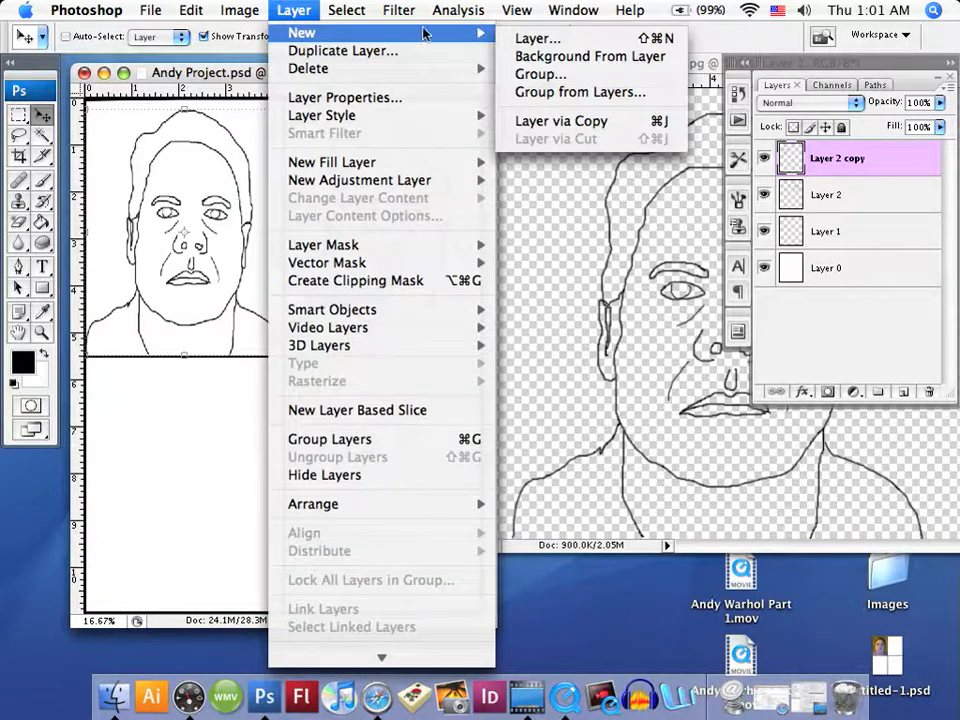
{"action": "left_click", "coordinate": [560, 120]}
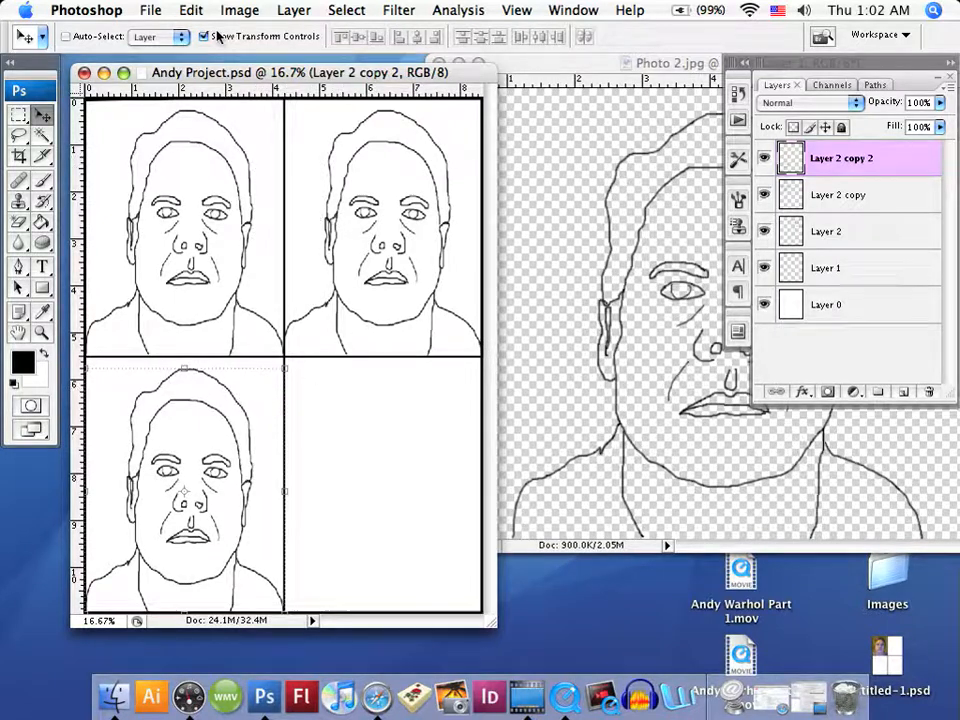
- Make a fourth Layer via Copy duplicate of the outline for the bottom-right box
{"action": "left_click", "coordinate": [292, 10]}
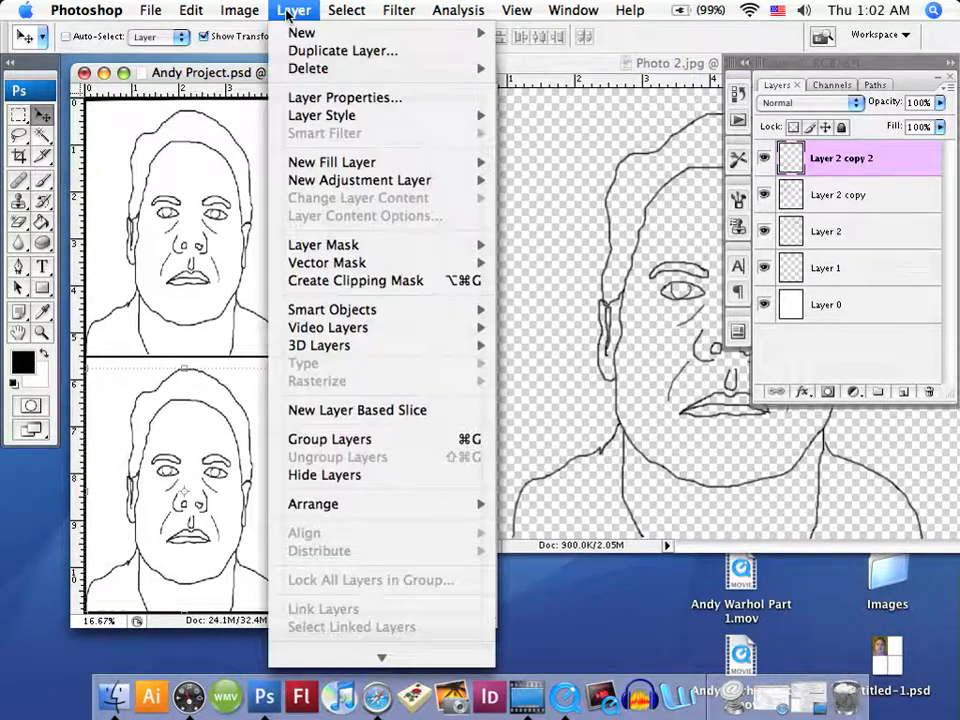
{"action": "mouse_move", "coordinate": [342, 50]}
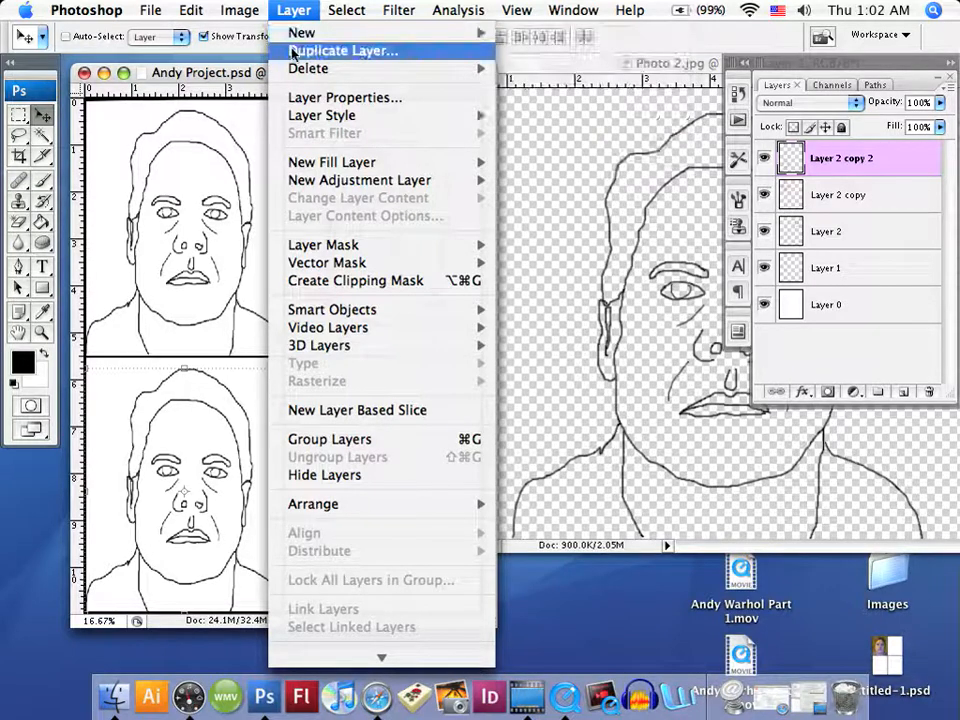
{"action": "mouse_move", "coordinate": [300, 32]}
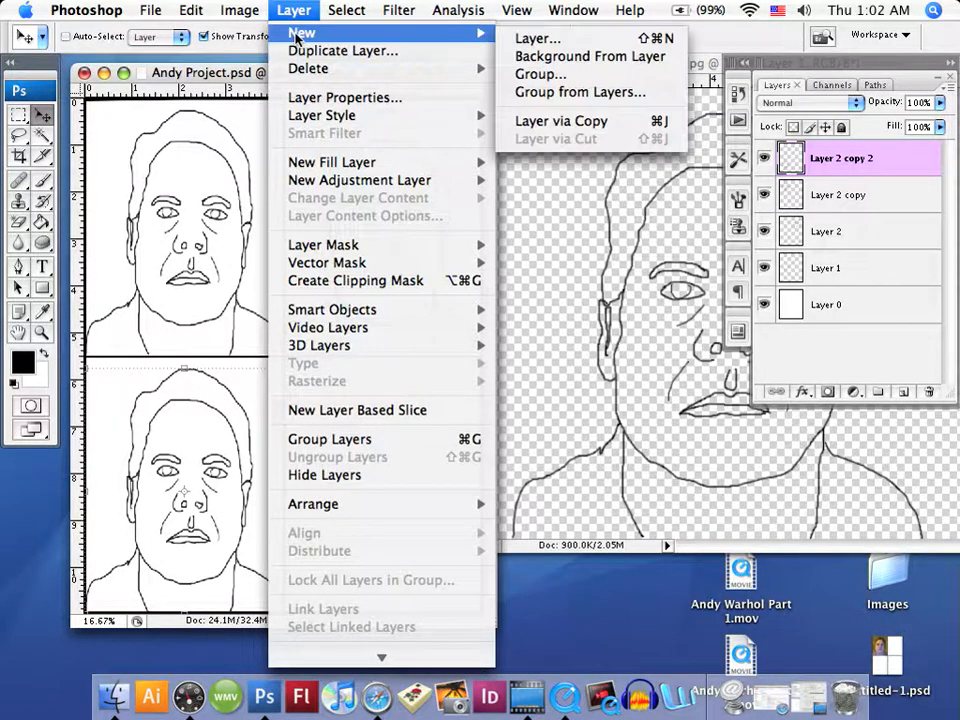
{"action": "mouse_move", "coordinate": [560, 120]}
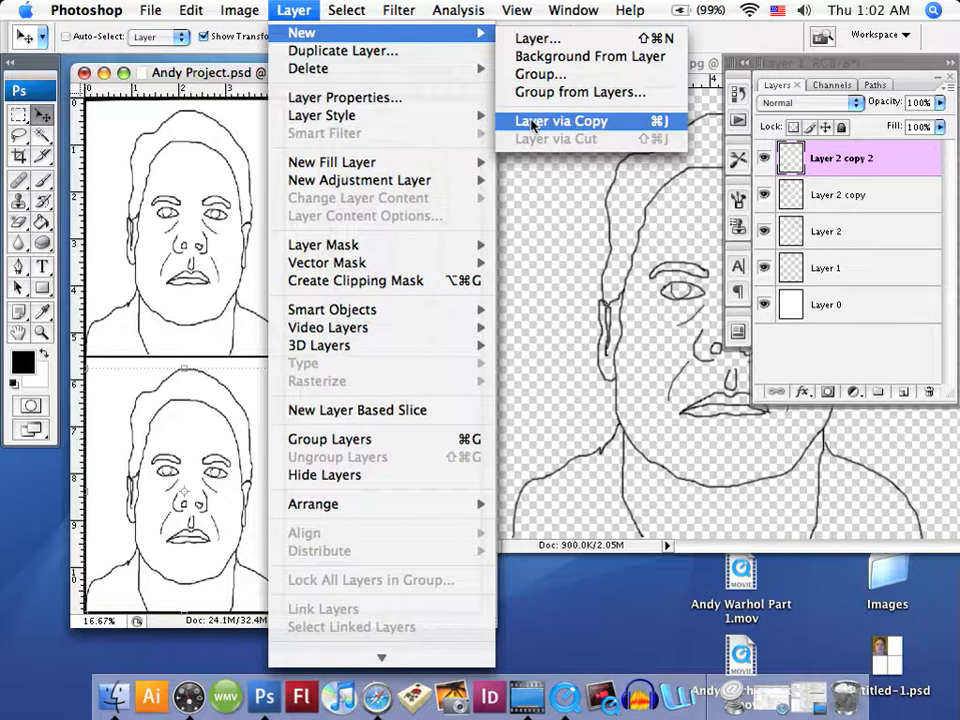
{"action": "left_click", "coordinate": [560, 120]}
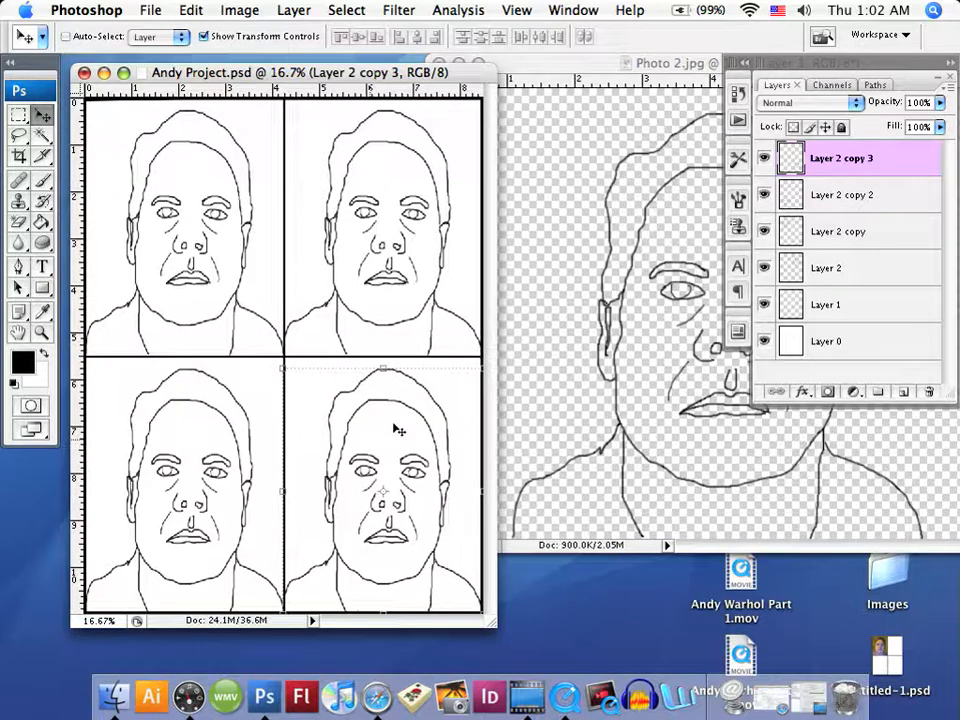
{"action": "mouse_move", "coordinate": [318, 450]}
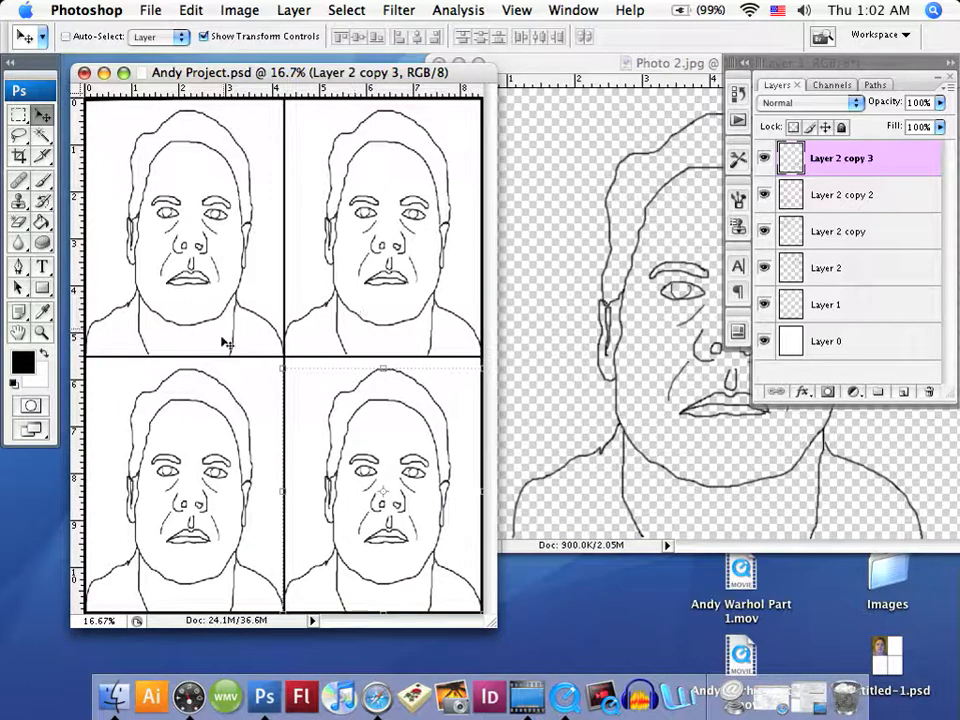
{"action": "mouse_move", "coordinate": [328, 414]}
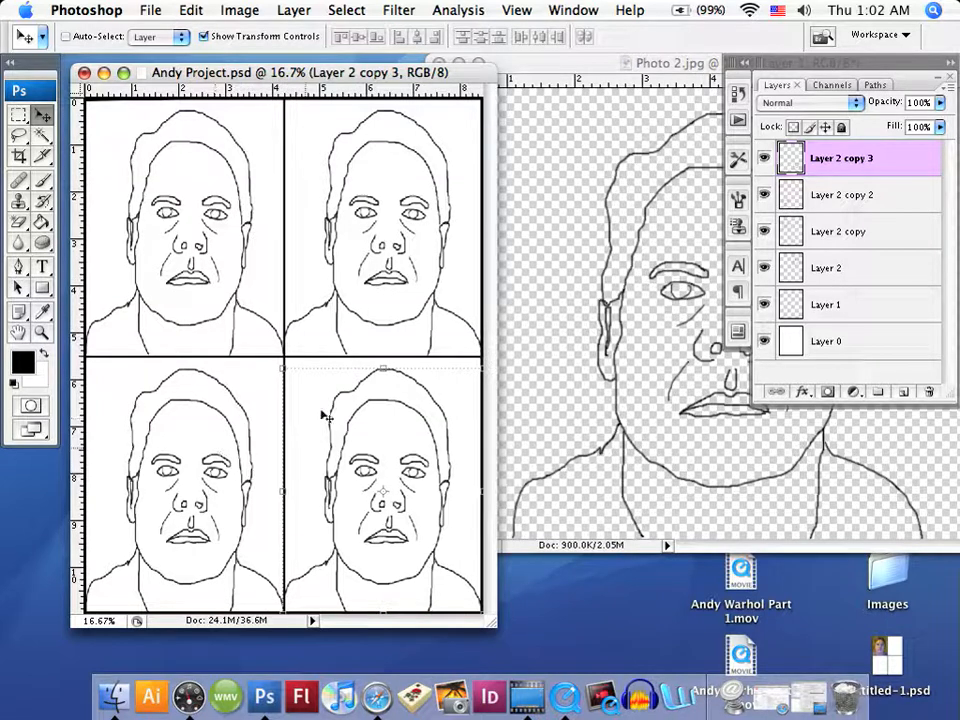